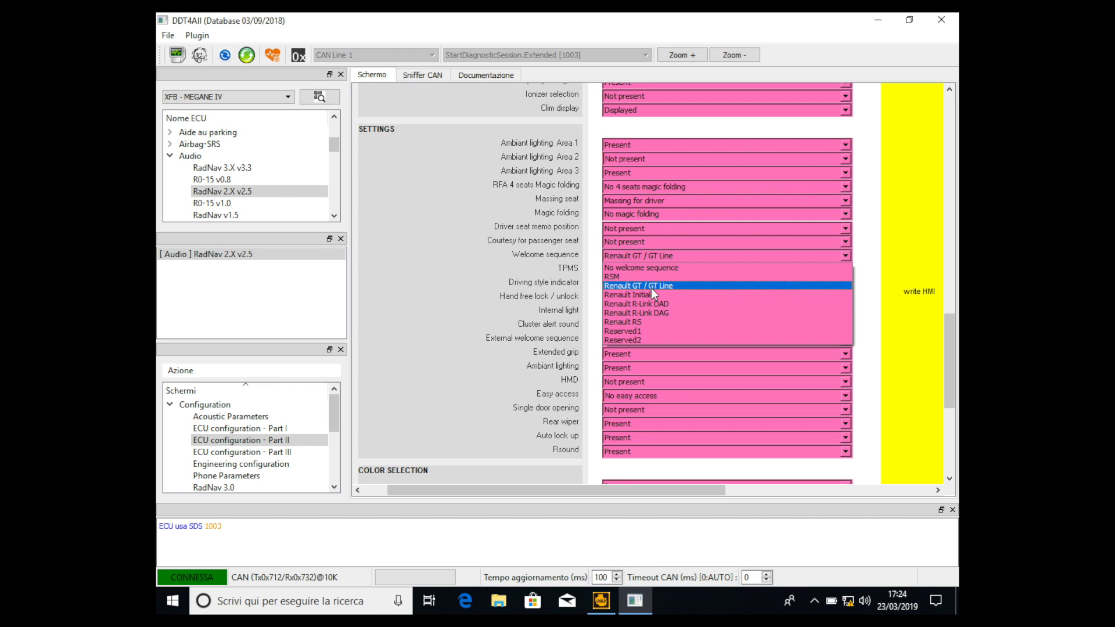
Step: Change the RadNav Welcome sequence from Renault GT / GT Line to Renault R-Link DAG
{"action": "left_click", "coordinate": [638, 286]}
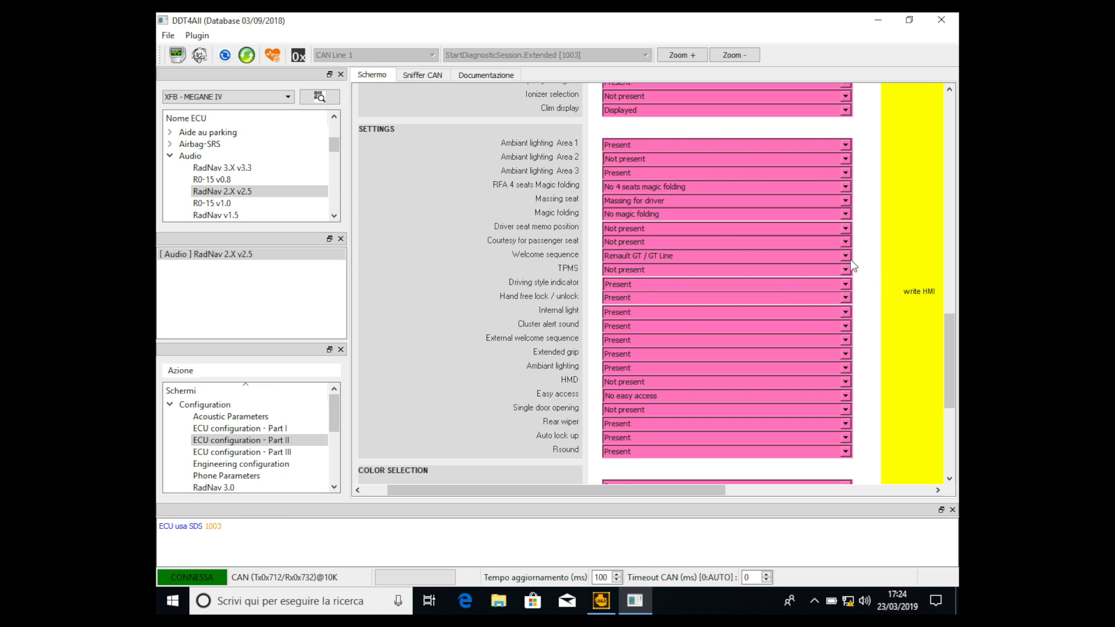
{"action": "left_click", "coordinate": [844, 256]}
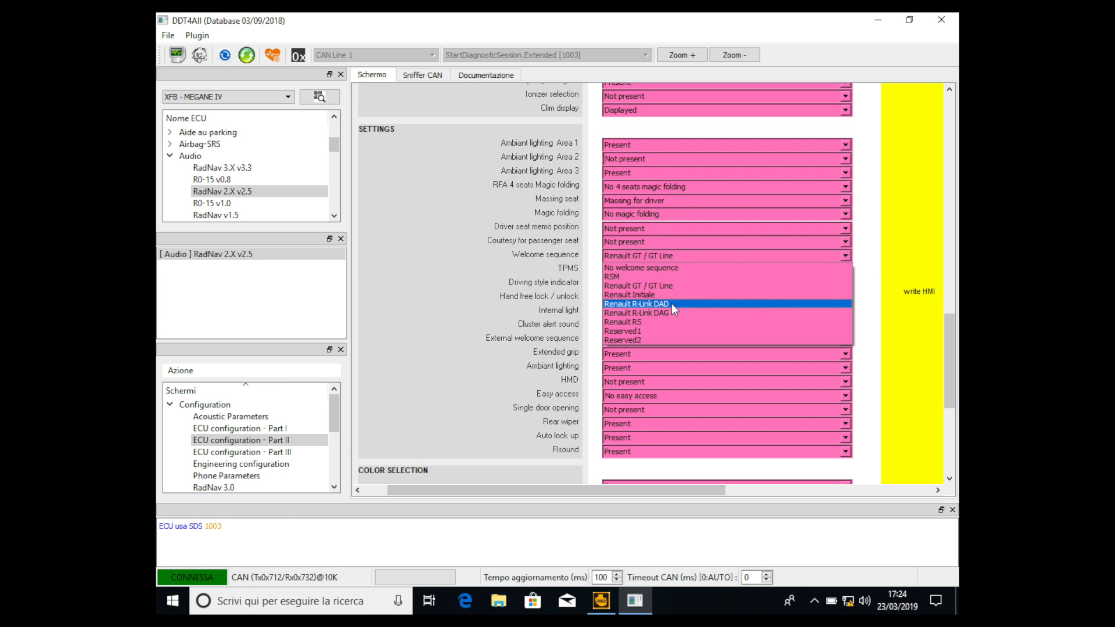
{"action": "left_click", "coordinate": [639, 312]}
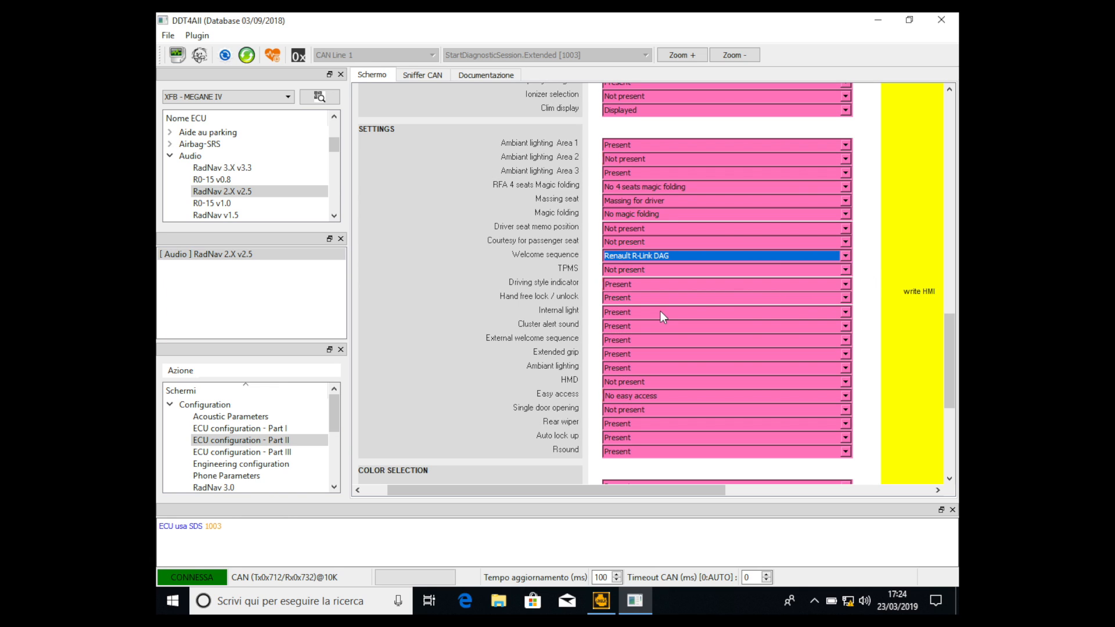
{"action": "mouse_move", "coordinate": [903, 298]}
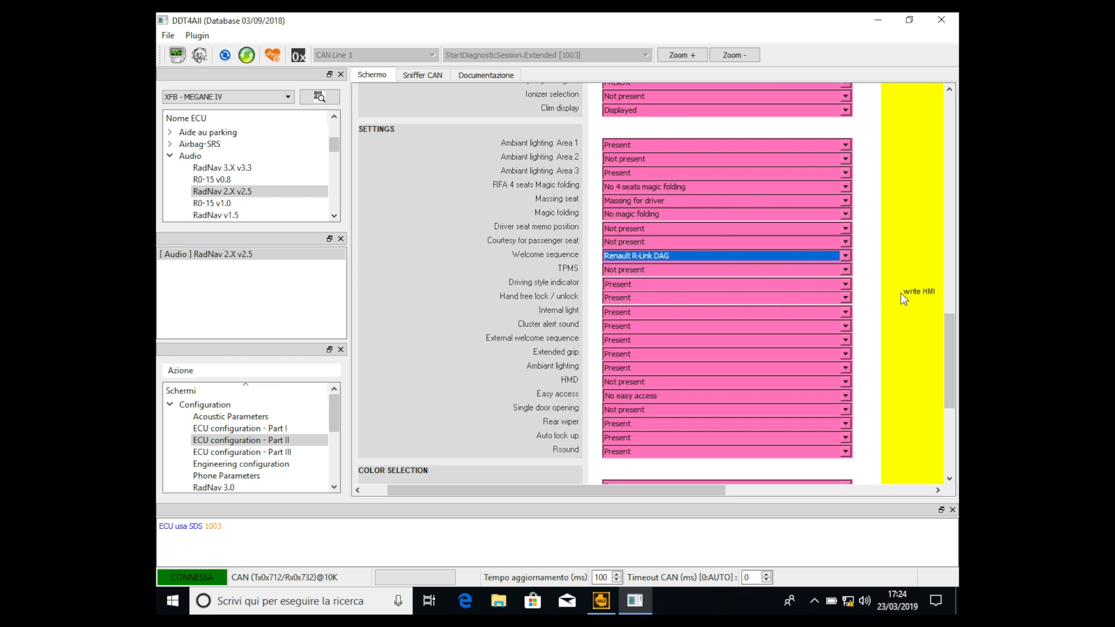